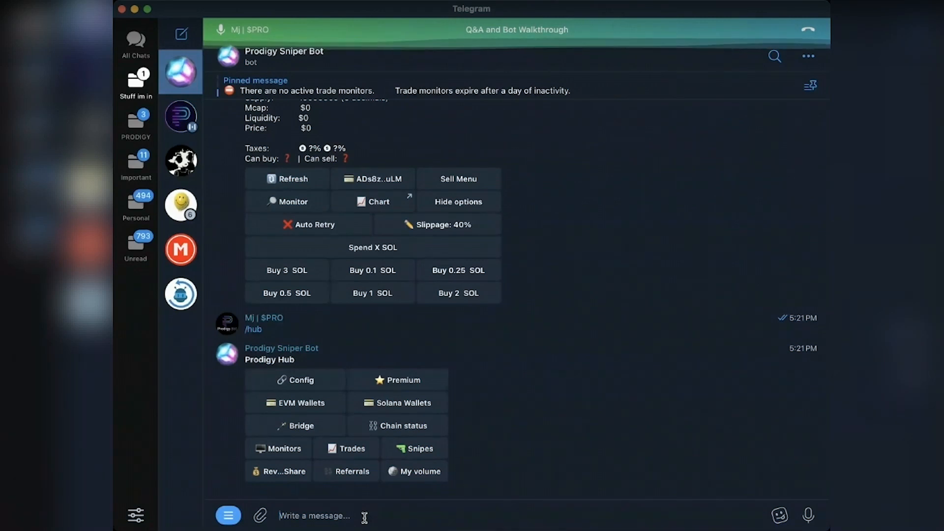
pyautogui.moveTo(408, 386)
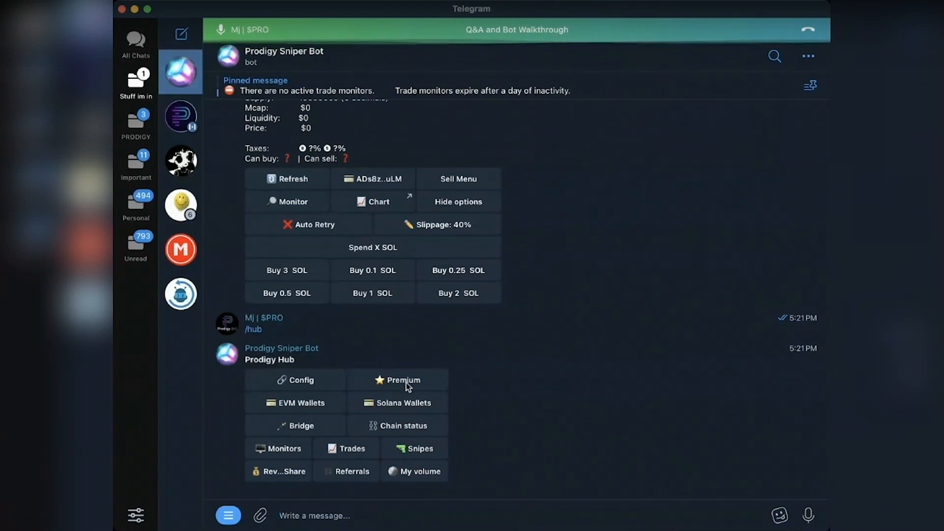
pyautogui.moveTo(391, 387)
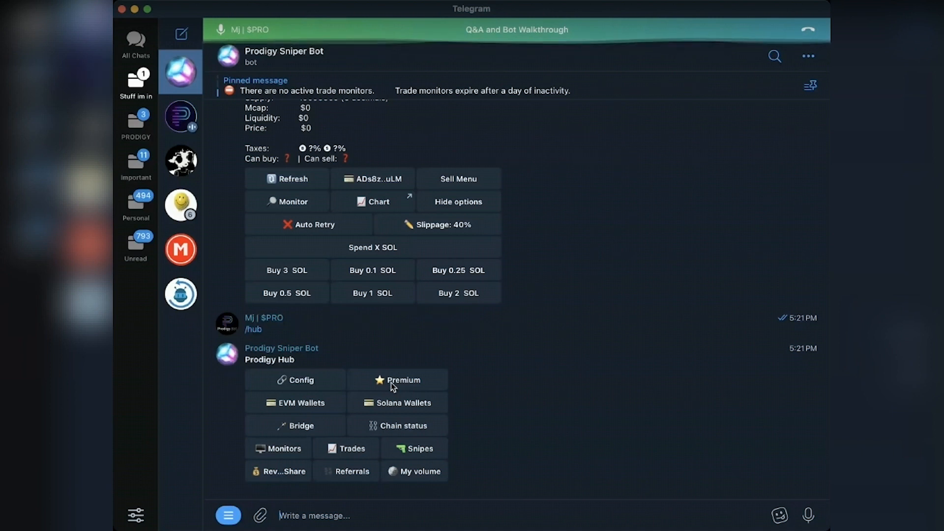
pyautogui.moveTo(476, 242)
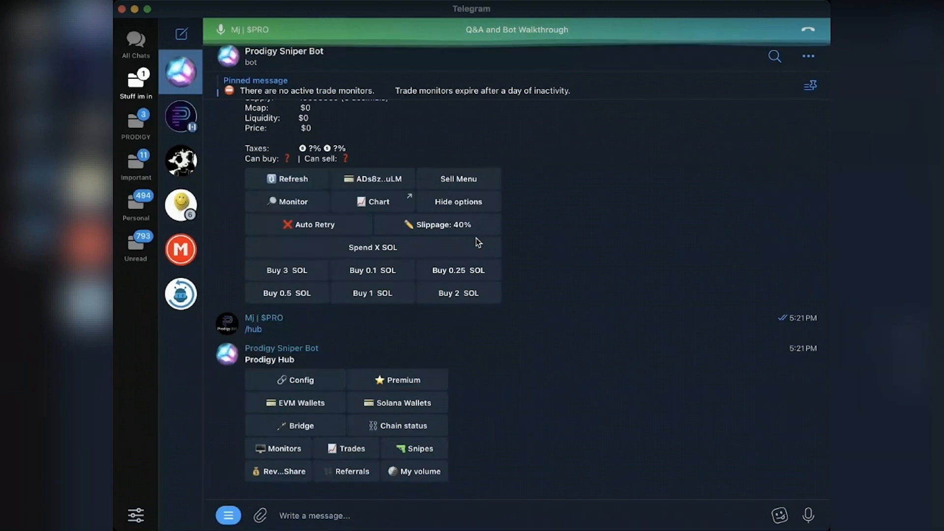
pyautogui.moveTo(480, 252)
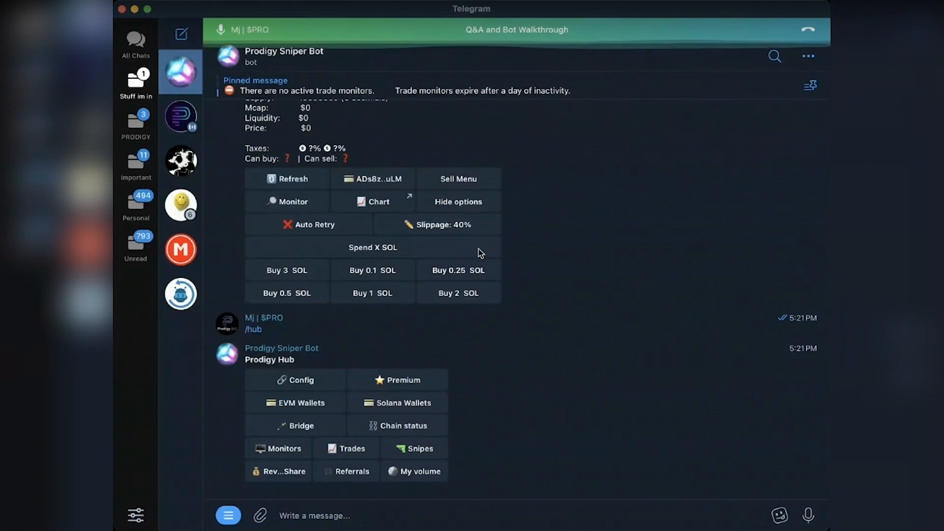